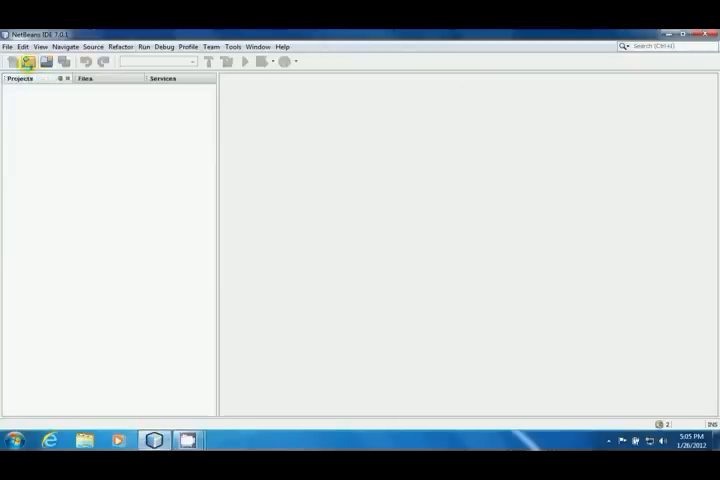
# Step: Briefly open and close the New Project wizard and the Plugin Manager without changes
pyautogui.click(16, 61)
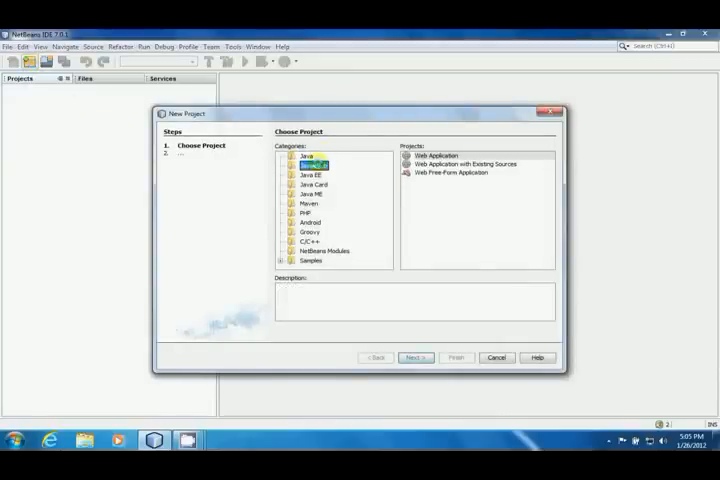
pyautogui.click(310, 164)
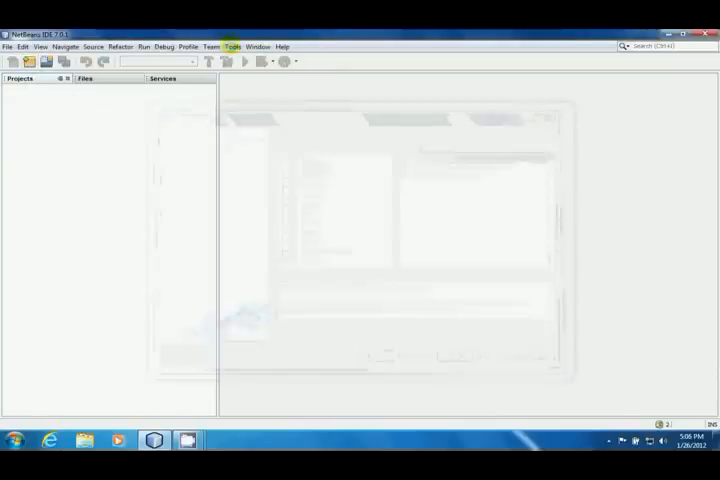
pyautogui.click(231, 46)
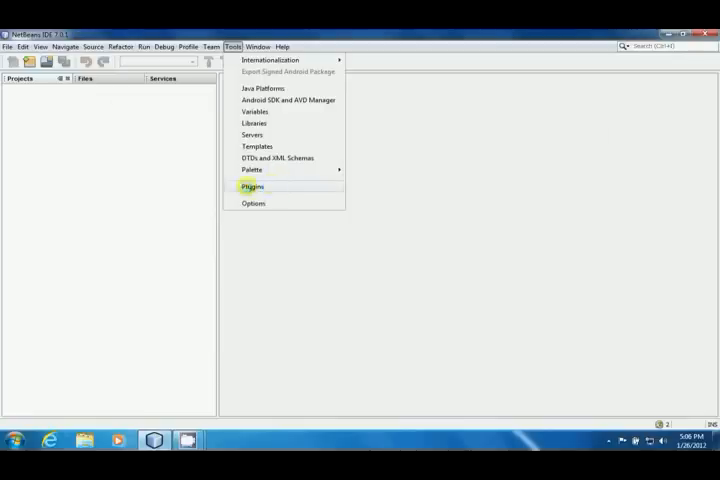
pyautogui.click(253, 186)
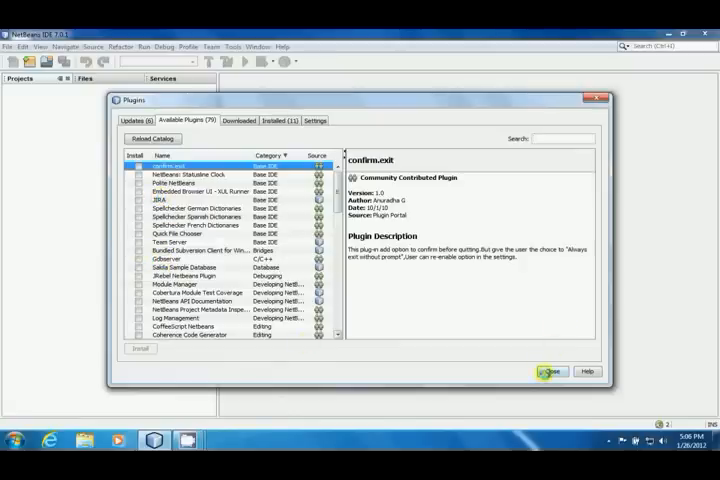
pyautogui.click(545, 371)
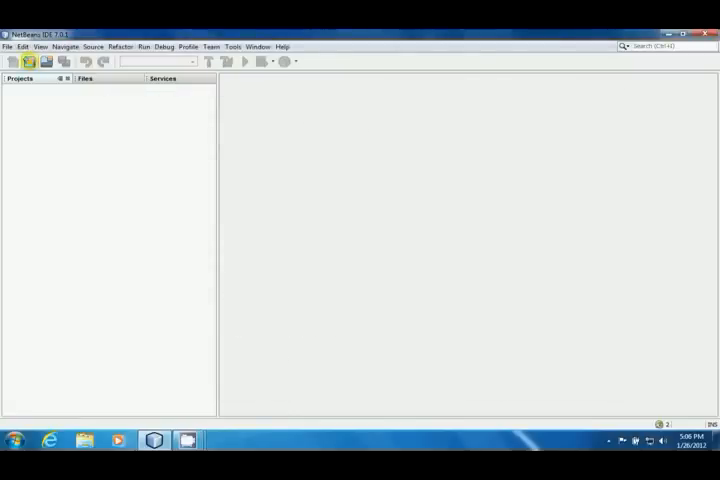
# Step: Start a Java Web Application project named HelloWorldWebApp in the default folder
pyautogui.click(15, 61)
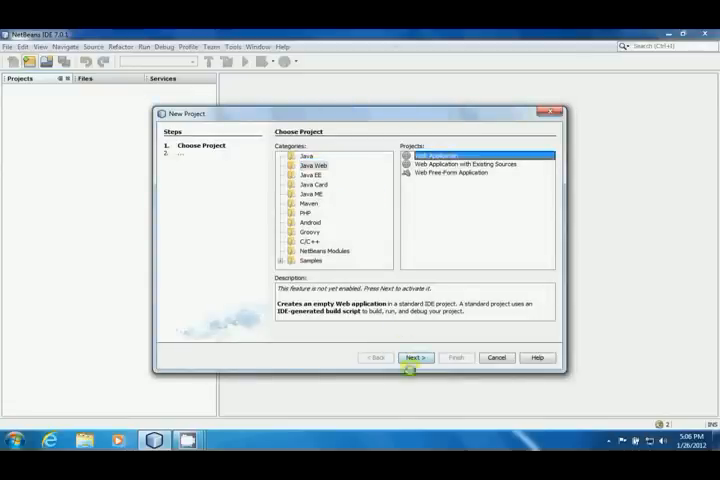
pyautogui.click(415, 357)
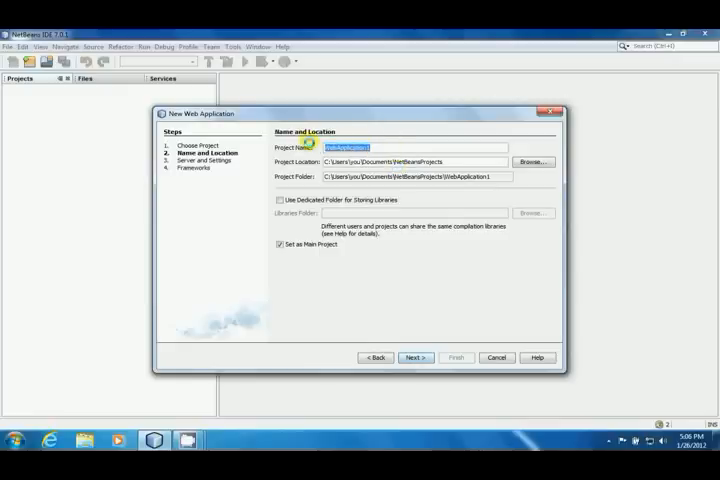
pyautogui.write('HelloWorld')
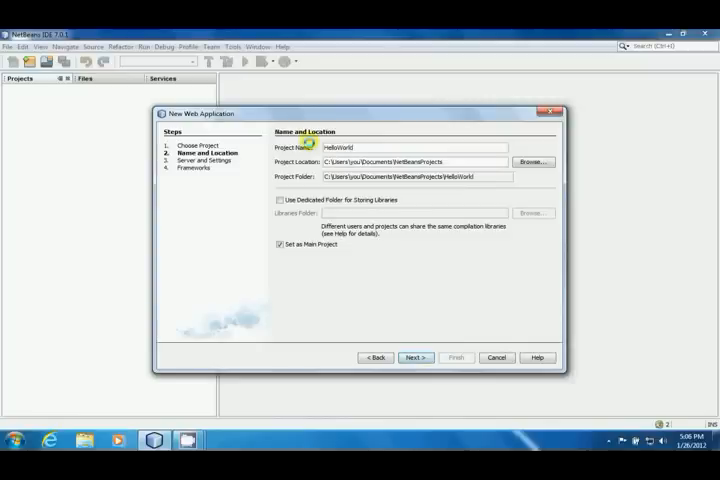
pyautogui.write('WebApp')
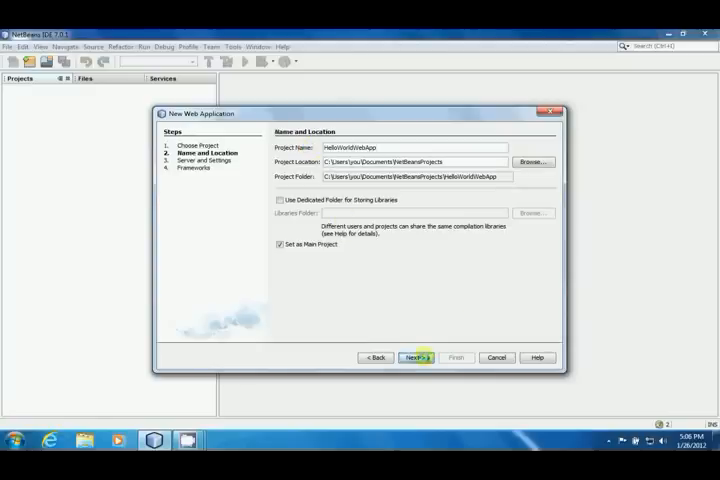
# Step: Reach server settings and review the Java EE version and server lists
pyautogui.click(414, 357)
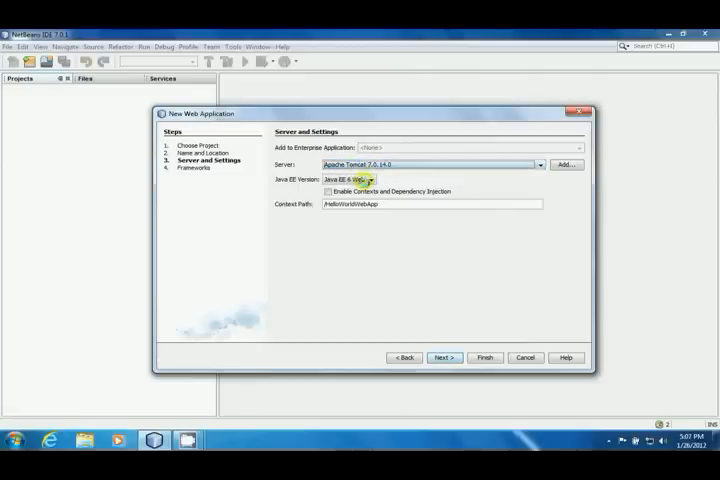
pyautogui.click(376, 179)
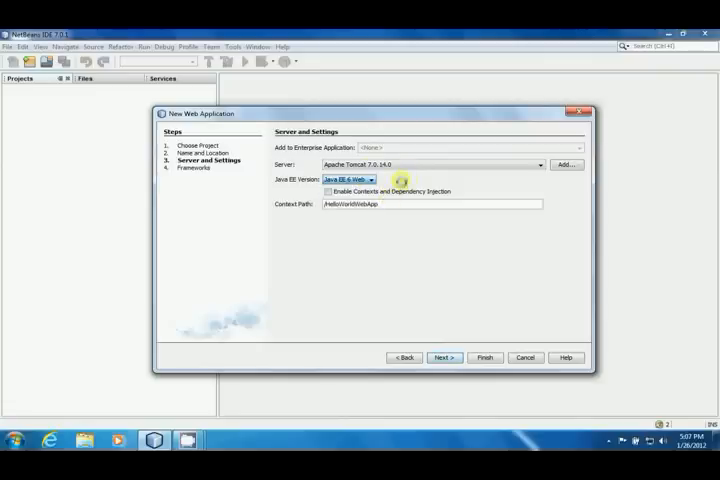
pyautogui.click(530, 164)
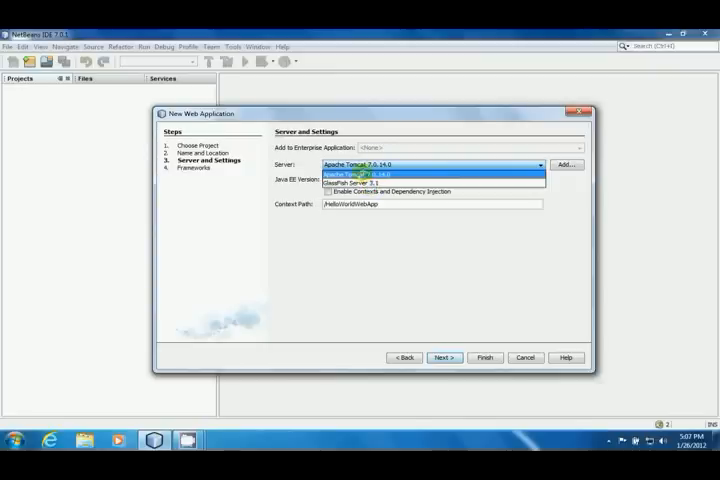
# Step: Begin adding an Apache Tomcat server, browse for its folder, then cancel
pyautogui.click(565, 163)
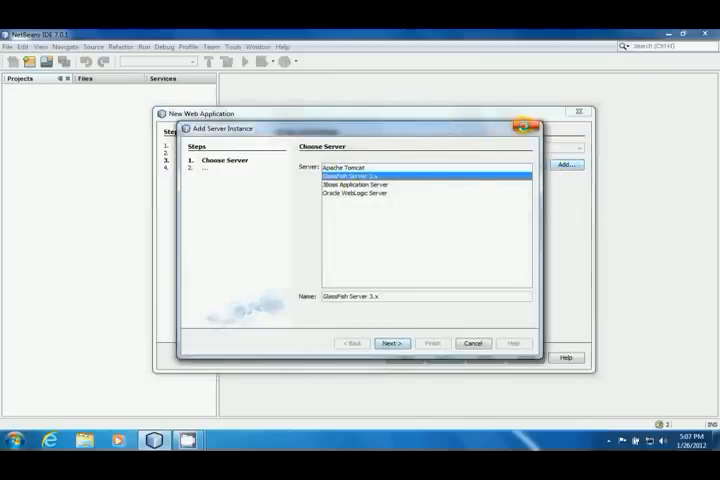
pyautogui.click(360, 167)
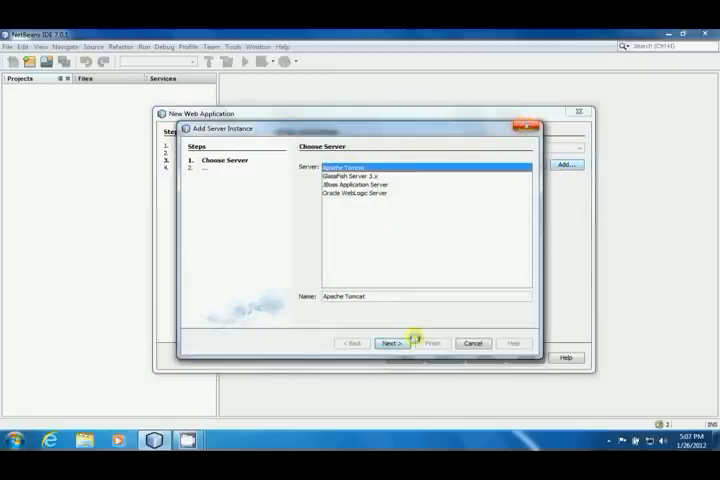
pyautogui.click(388, 343)
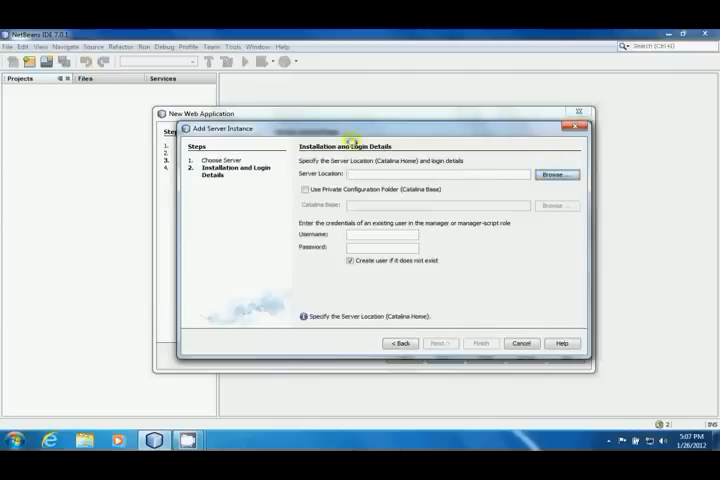
pyautogui.click(556, 173)
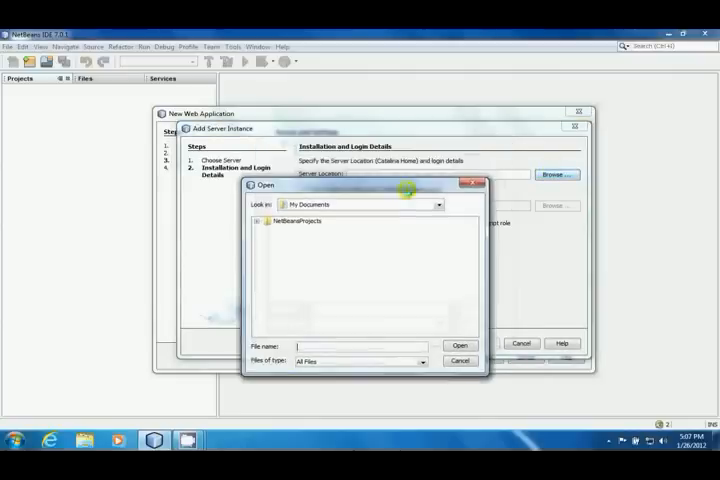
pyautogui.click(459, 361)
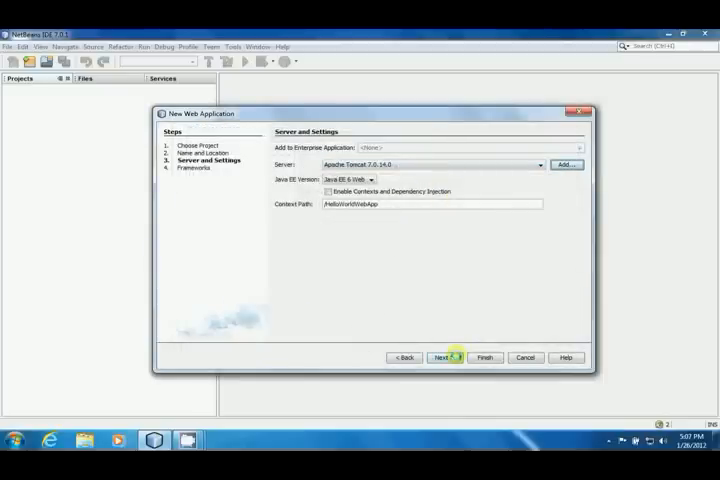
# Step: Leave every framework unchecked and finish creating HelloWorldWebApp
pyautogui.click(443, 357)
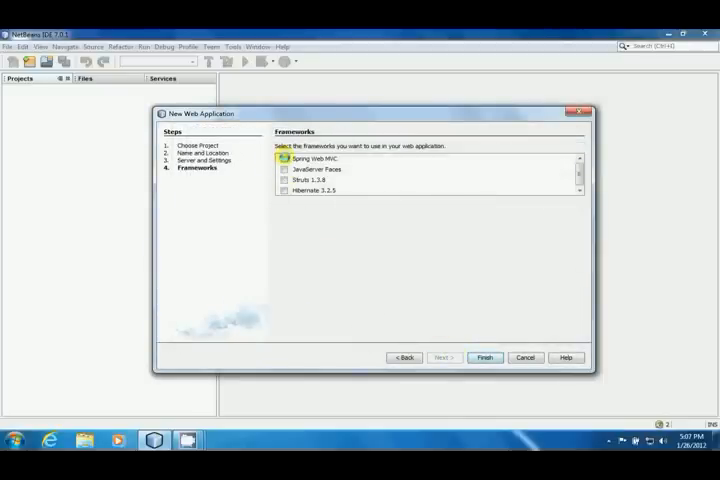
pyautogui.click(288, 169)
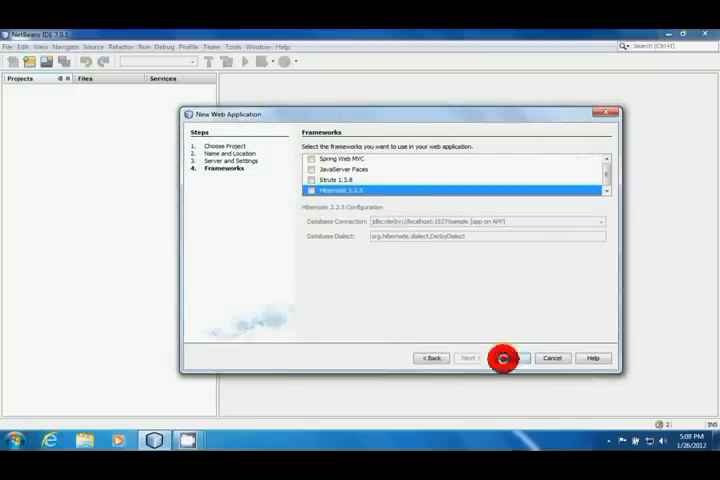
pyautogui.click(510, 357)
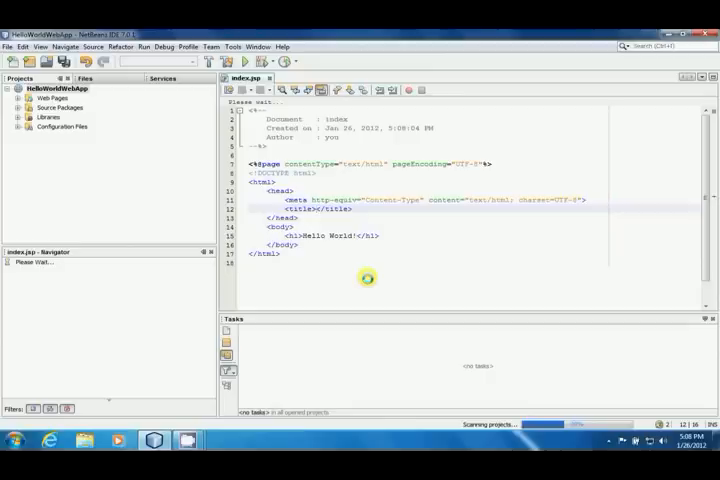
# Step: Set title 'Hello World WEb Application' and heading 'My First Web Application', then save all
pyautogui.write('Hello')
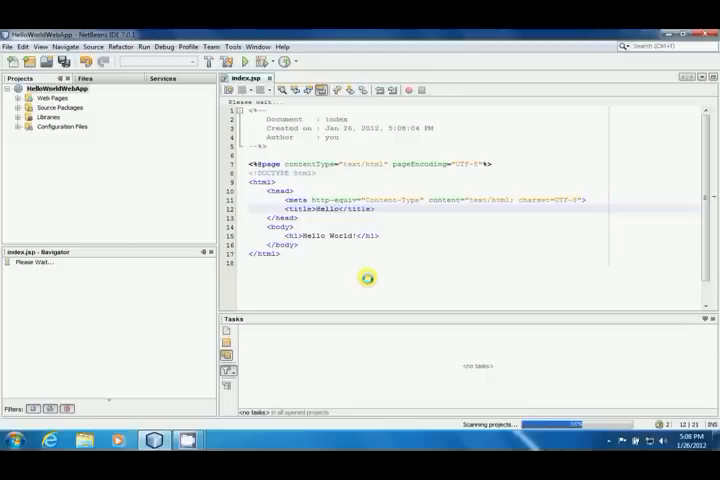
pyautogui.write('World WEb Application')
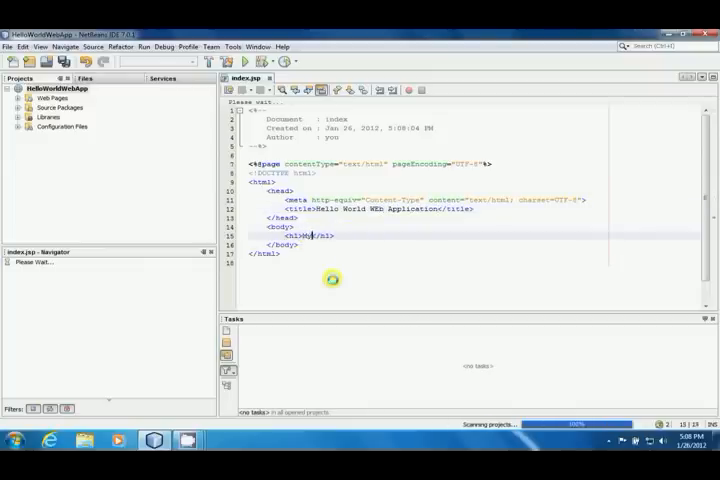
pyautogui.write('My First Web Application')
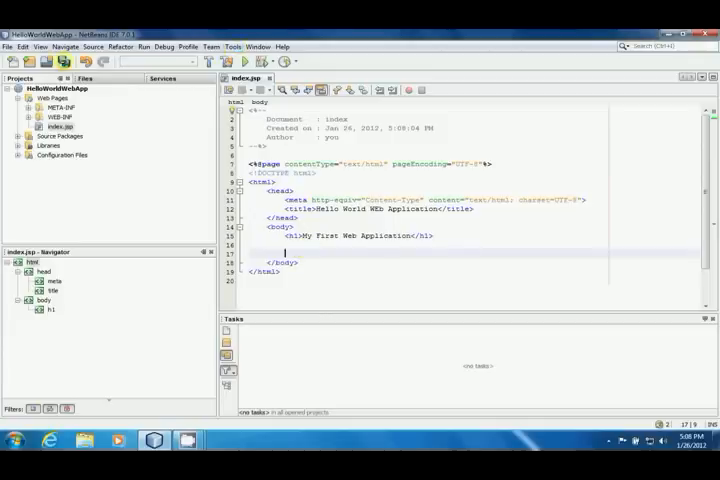
pyautogui.click(232, 46)
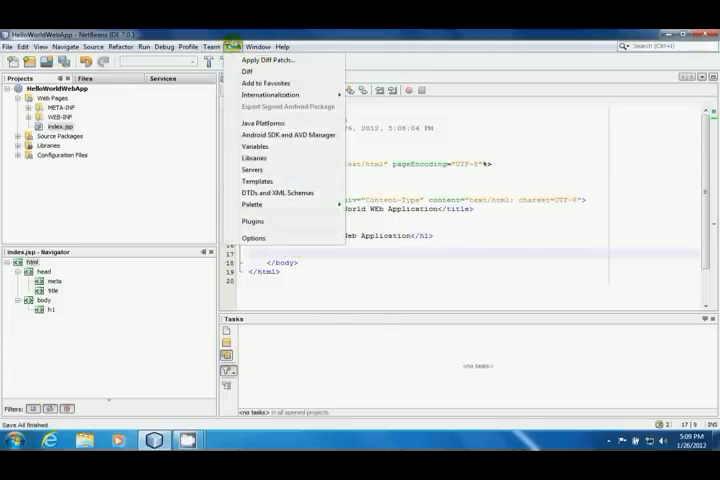
# Step: Insert an HTML Forms palette button labeled 'Click Me' named submitBtn below the heading
pyautogui.click(255, 46)
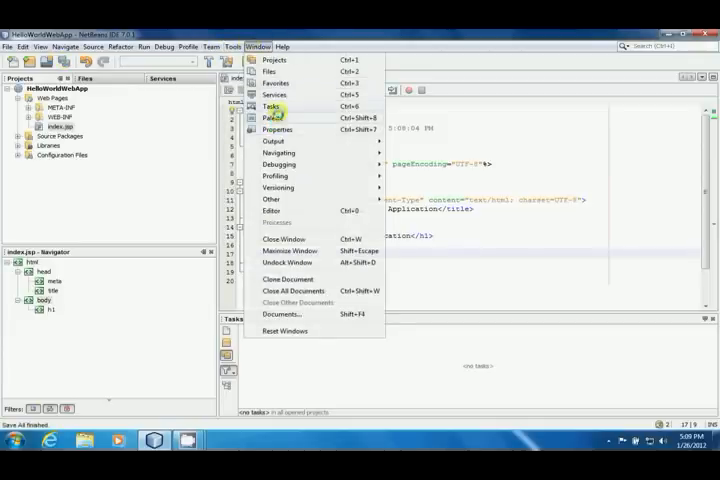
pyautogui.click(271, 118)
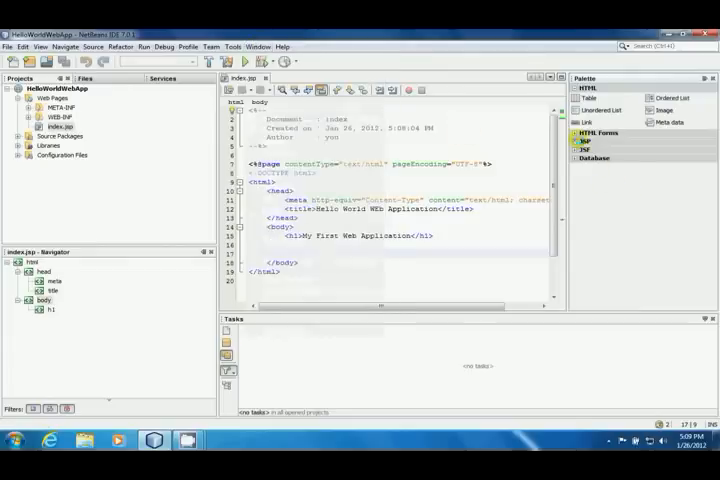
pyautogui.click(588, 140)
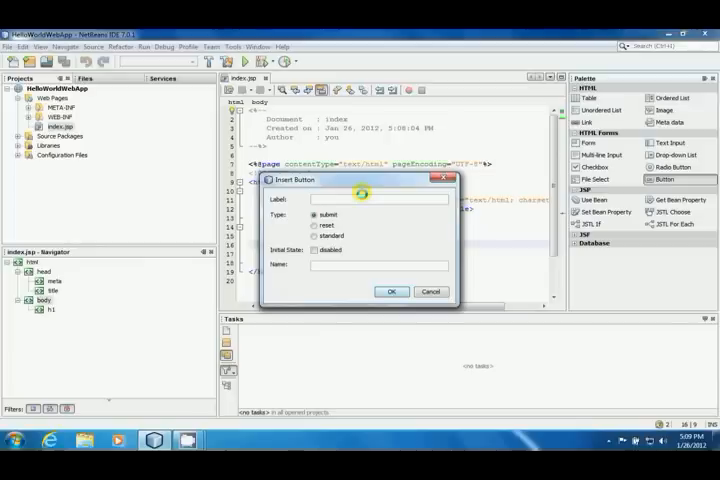
pyautogui.write('Click Me')
pyautogui.click(379, 264)
pyautogui.write('submitBtn')
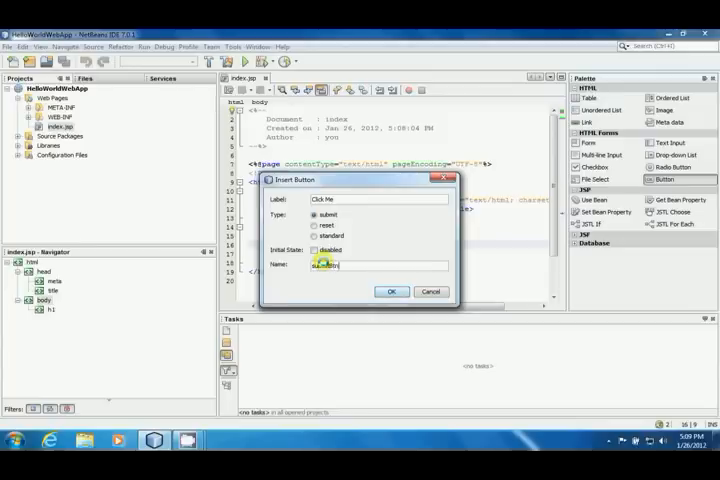
pyautogui.click(391, 291)
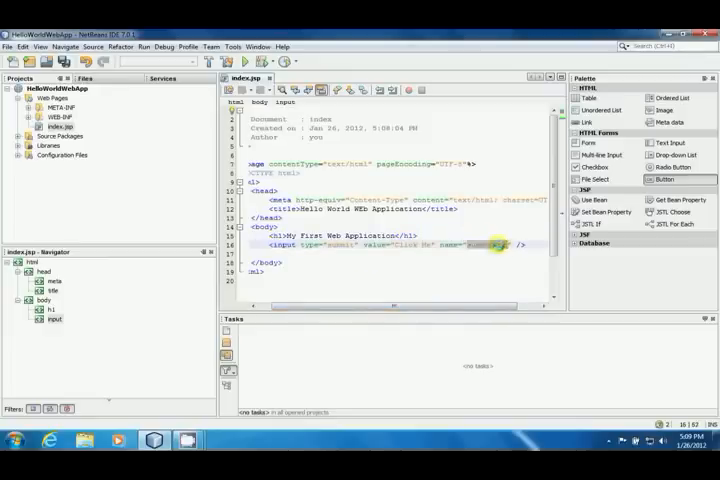
pyautogui.write('submitBtn')
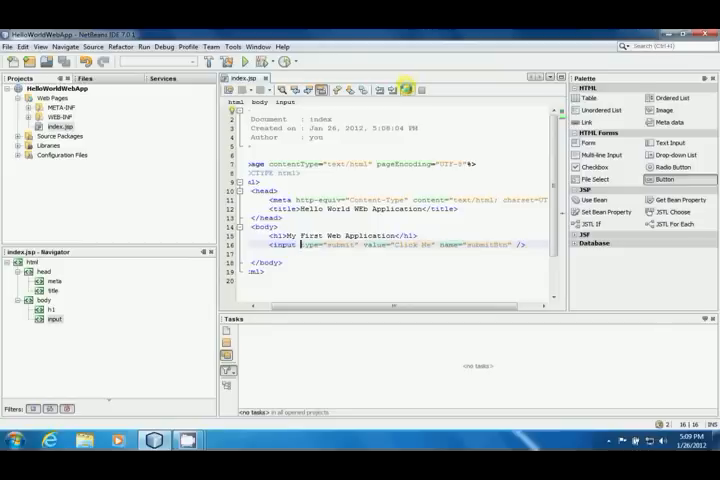
pyautogui.moveTo(406, 89)
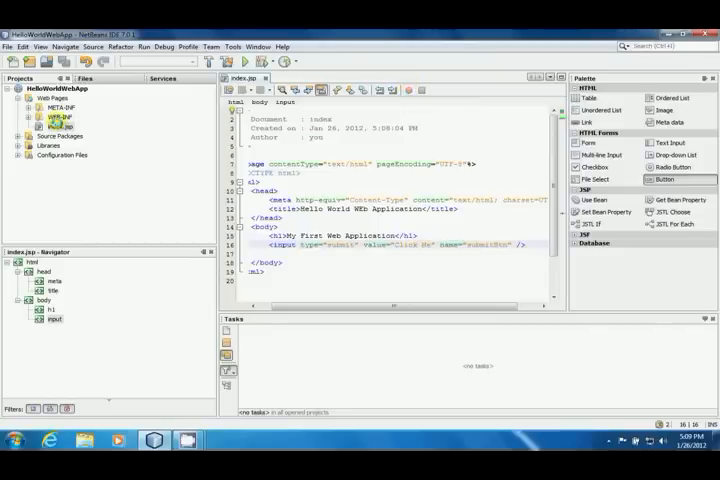
# Step: Create a Java package named src under Source Packages
pyautogui.click(57, 135)
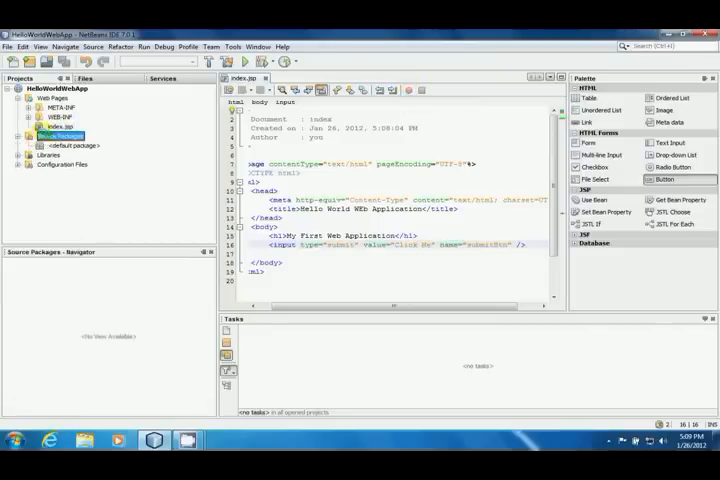
pyautogui.rightClick(57, 136)
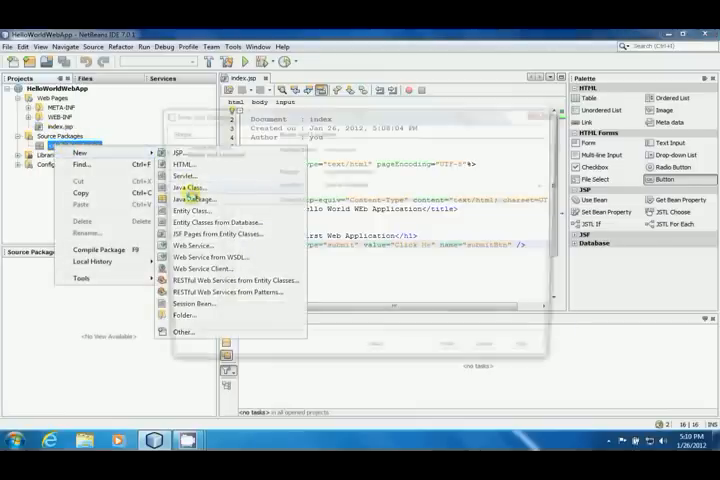
pyautogui.click(190, 199)
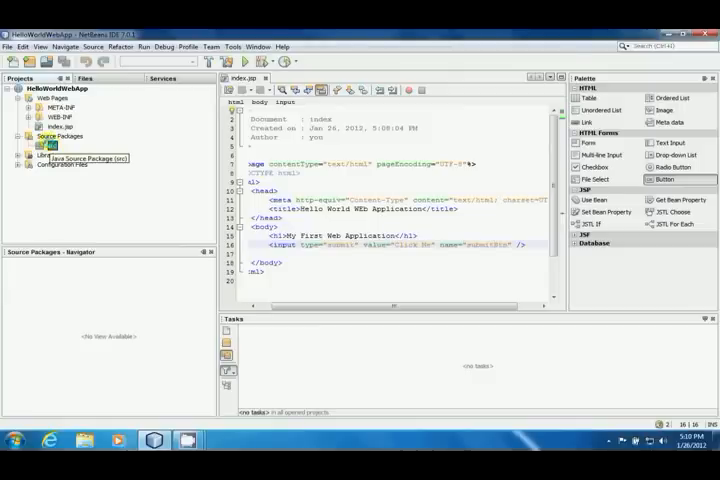
# Step: Start a new servlet MainServlet in src and advance to deployment settings
pyautogui.rightClick(50, 145)
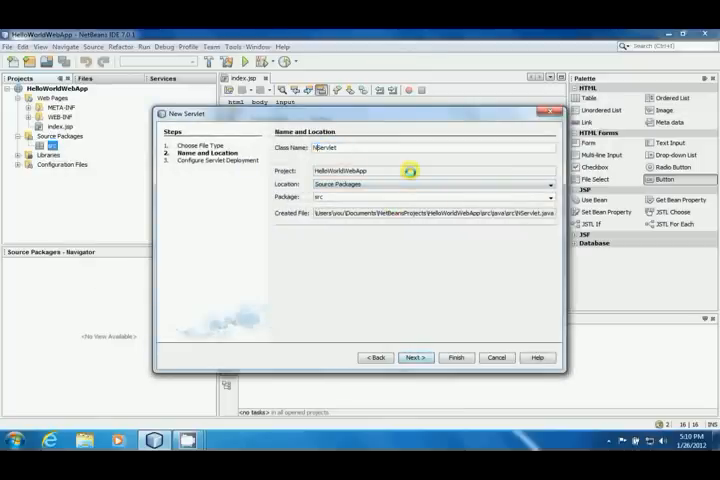
pyautogui.write('MainServlet')
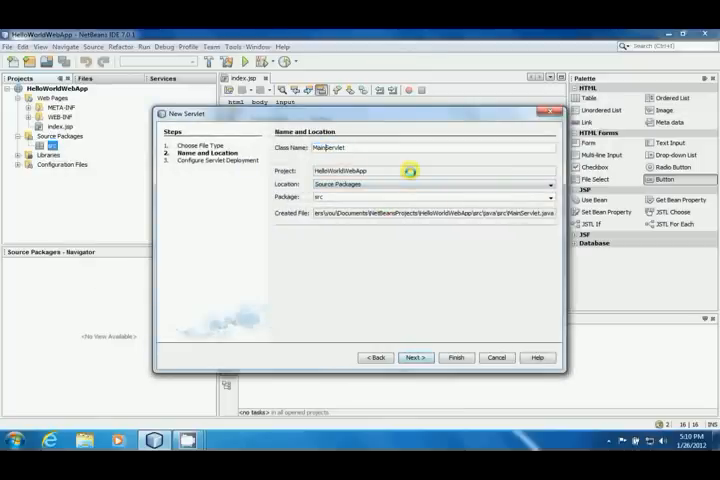
pyautogui.click(415, 357)
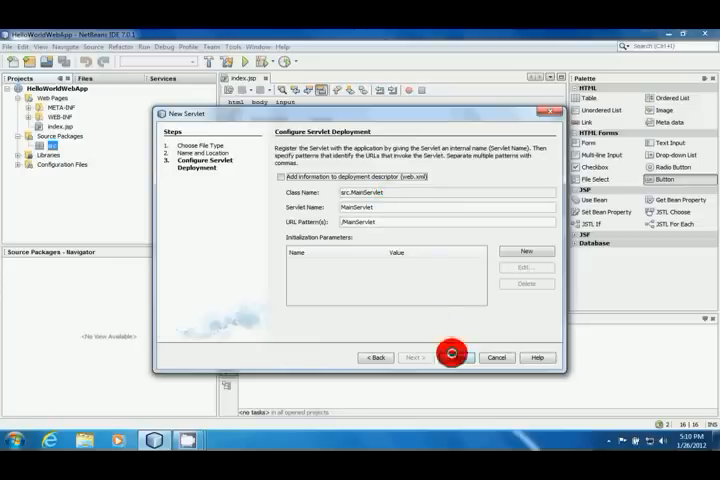
# Step: Finish the MainServlet wizard and scroll through the generated doGet/doPost code
pyautogui.click(451, 357)
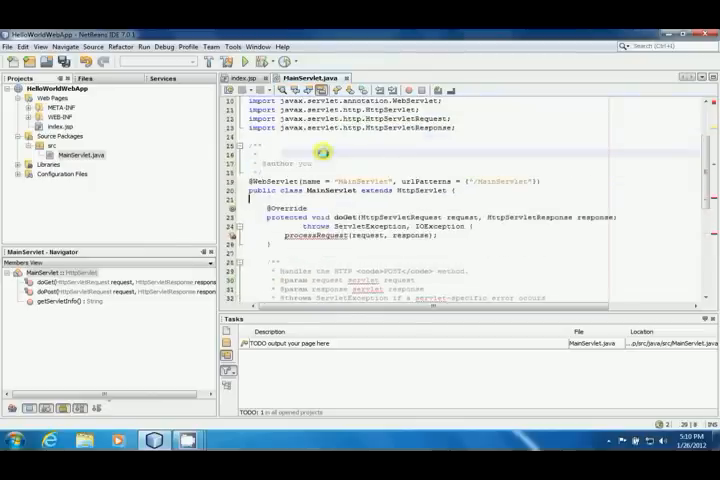
pyautogui.scroll(-3)
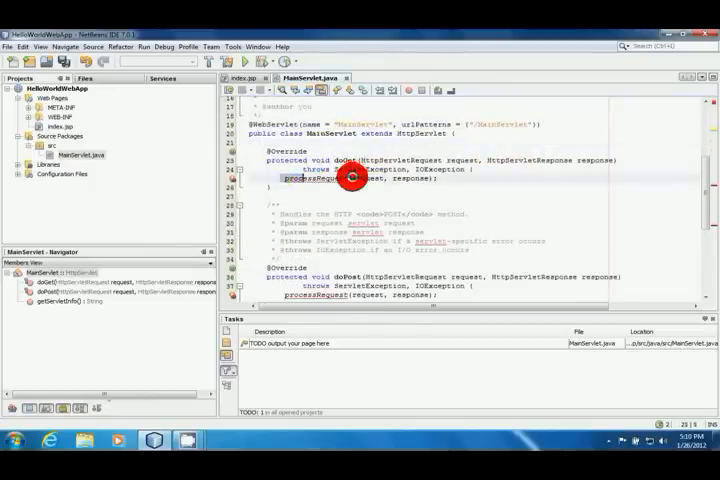